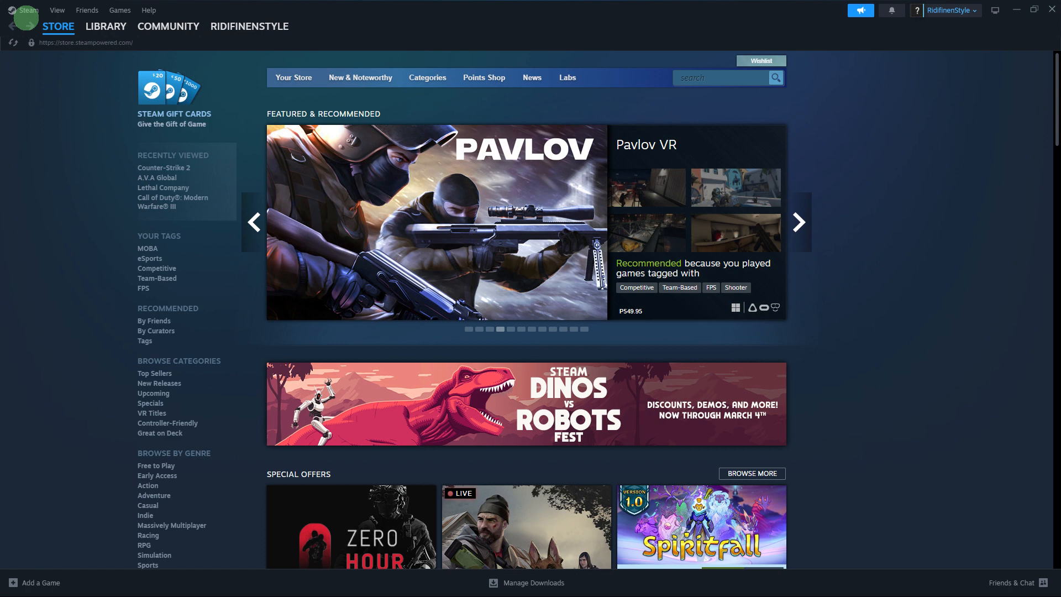
mouse_move(23, 16)
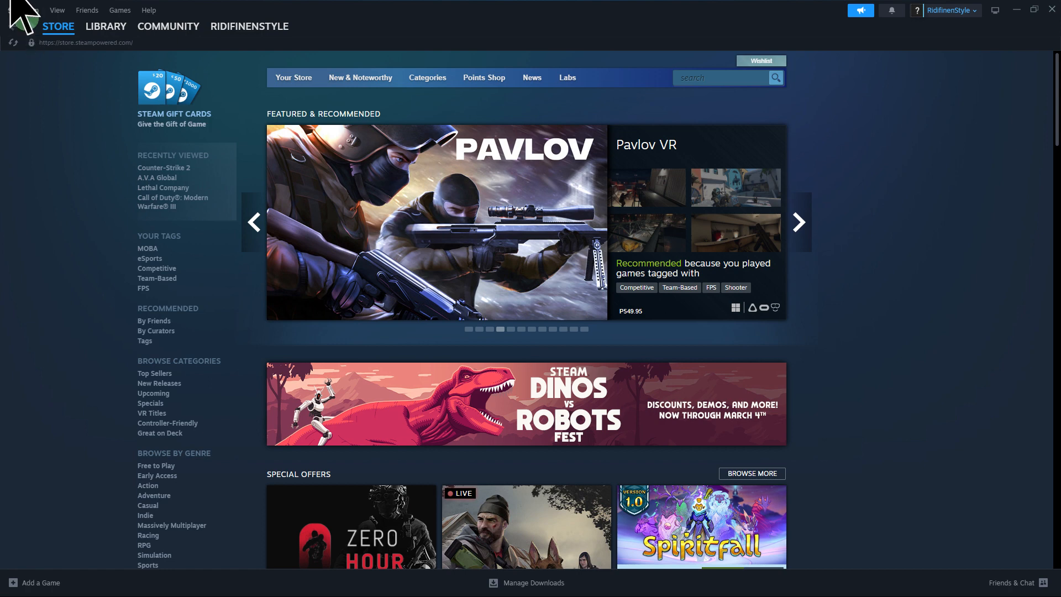
Step: Switch from the Steam store to the game Library
click(106, 26)
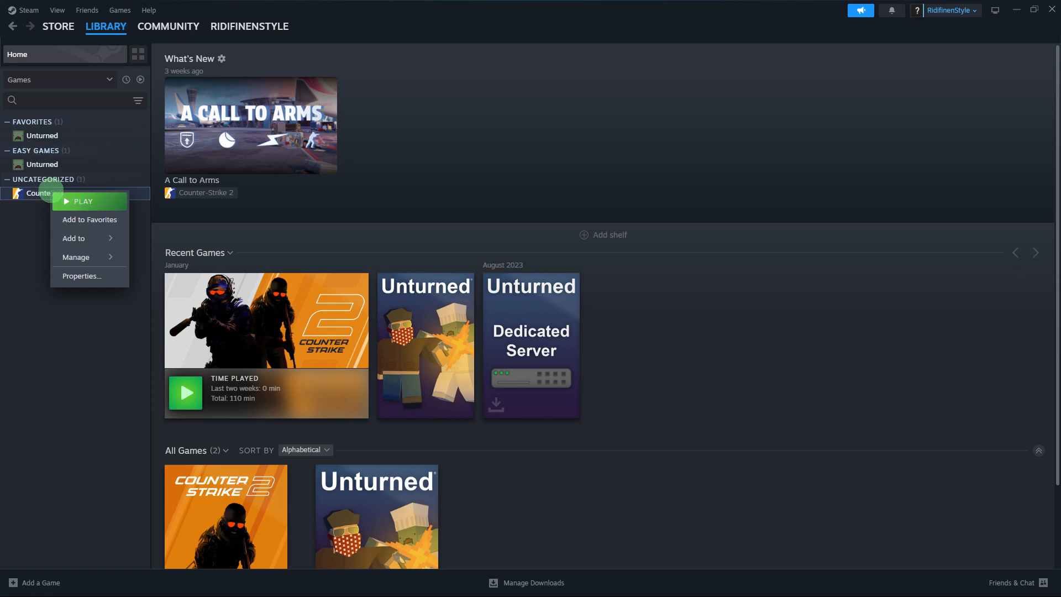
Step: Bring up the Manage options for Counter-Strike 2
click(76, 257)
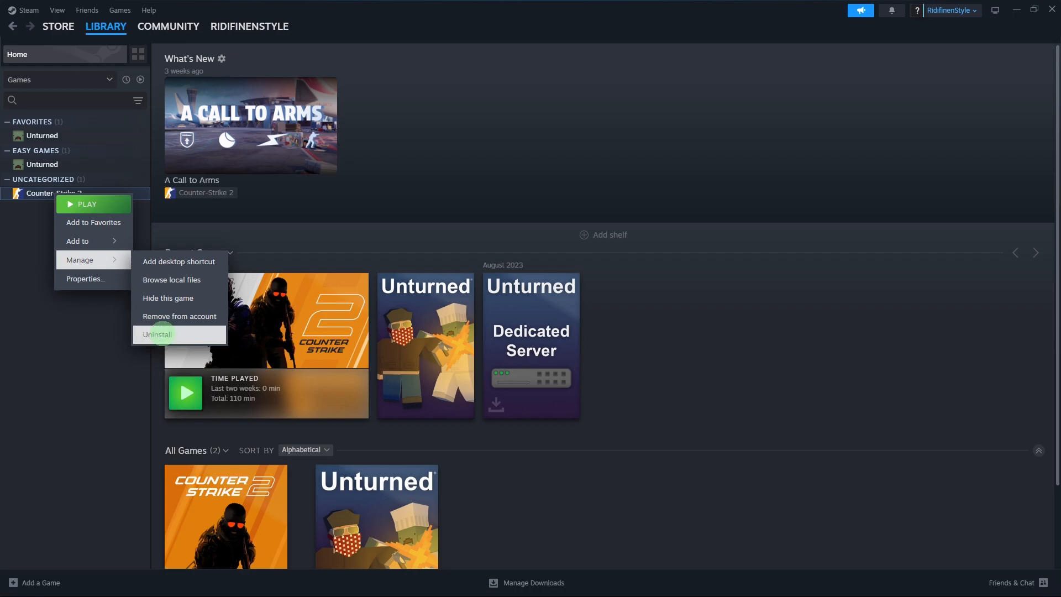
Step: Request uninstalling Counter-Strike 2 from this device
click(157, 334)
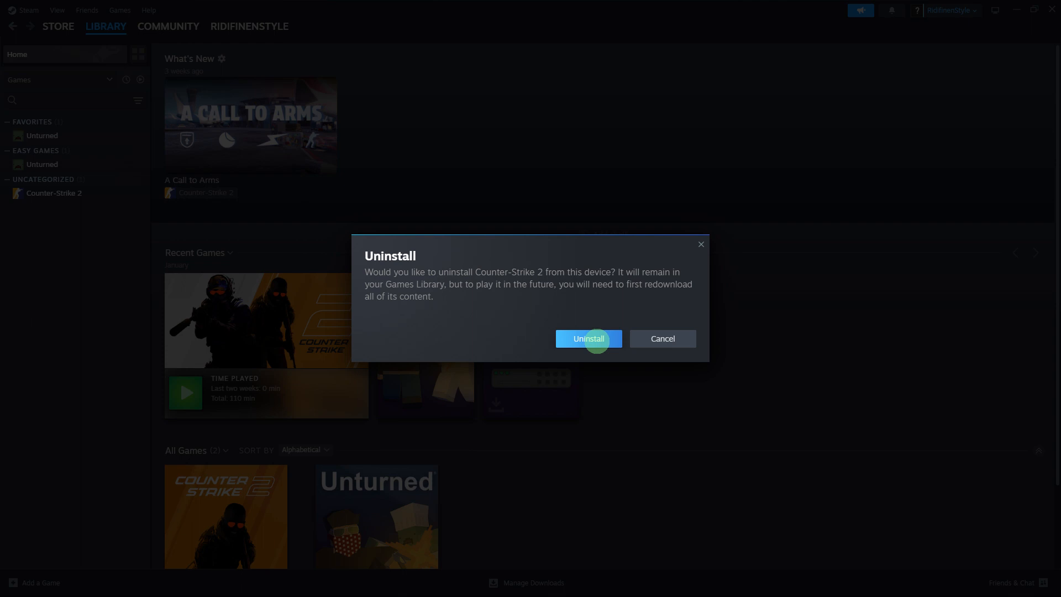
mouse_move(587, 338)
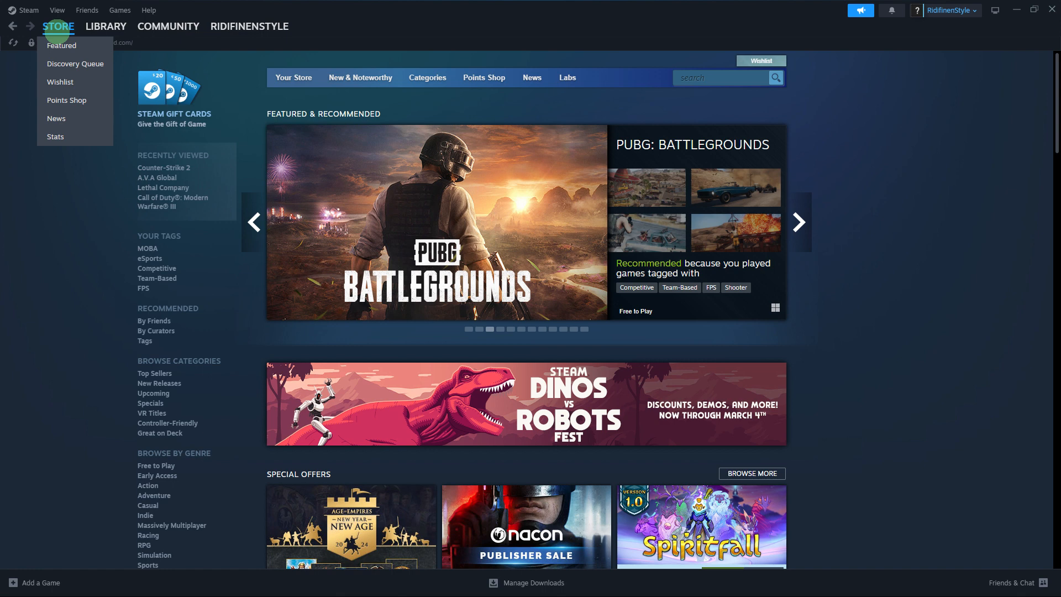
Step: Add PUBG: BATTLEGROUNDS to the library from its store page and dismiss the notice
click(438, 222)
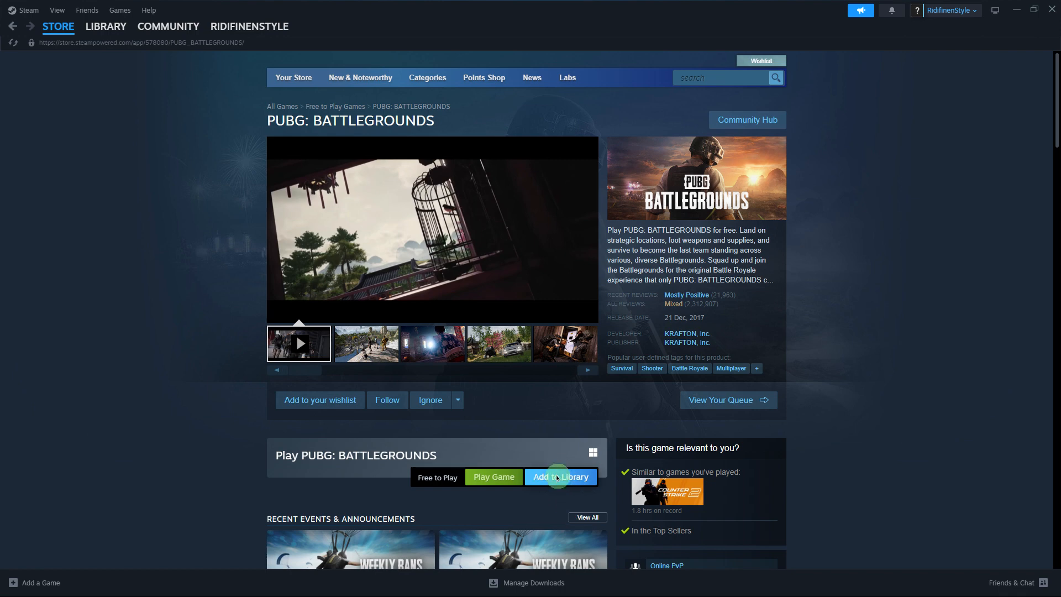
click(559, 476)
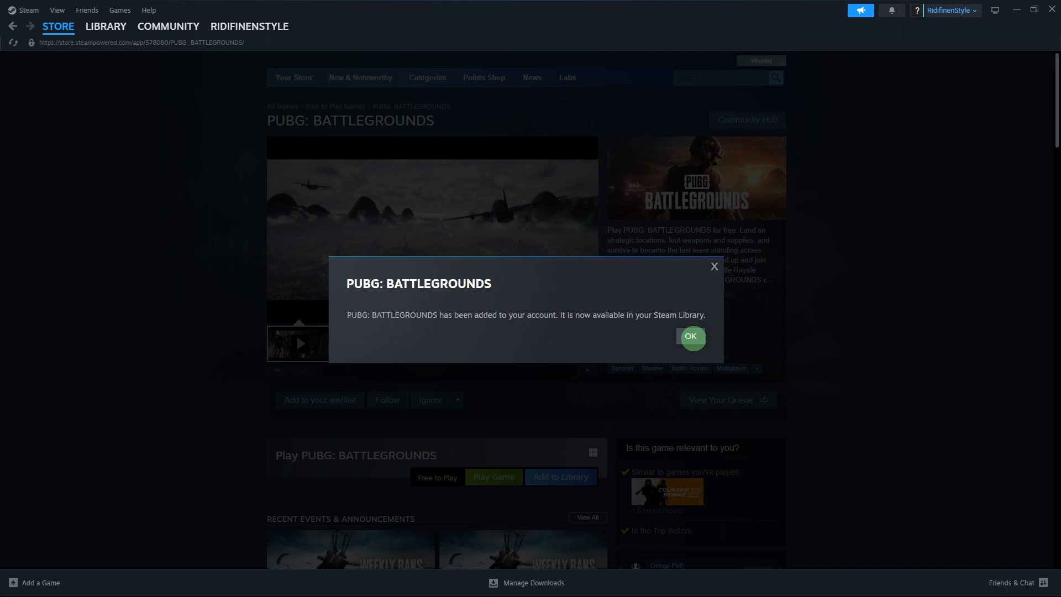
click(691, 336)
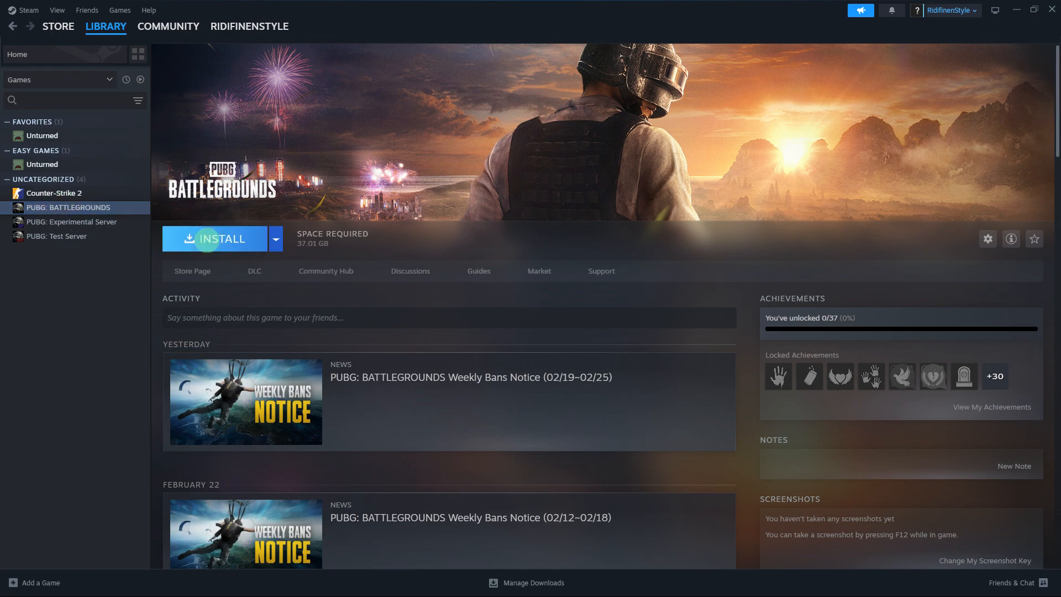
Step: Confirm installing PUBG: BATTLEGROUNDS to BARACUDA (D:) with desktop and start menu shortcuts
click(216, 239)
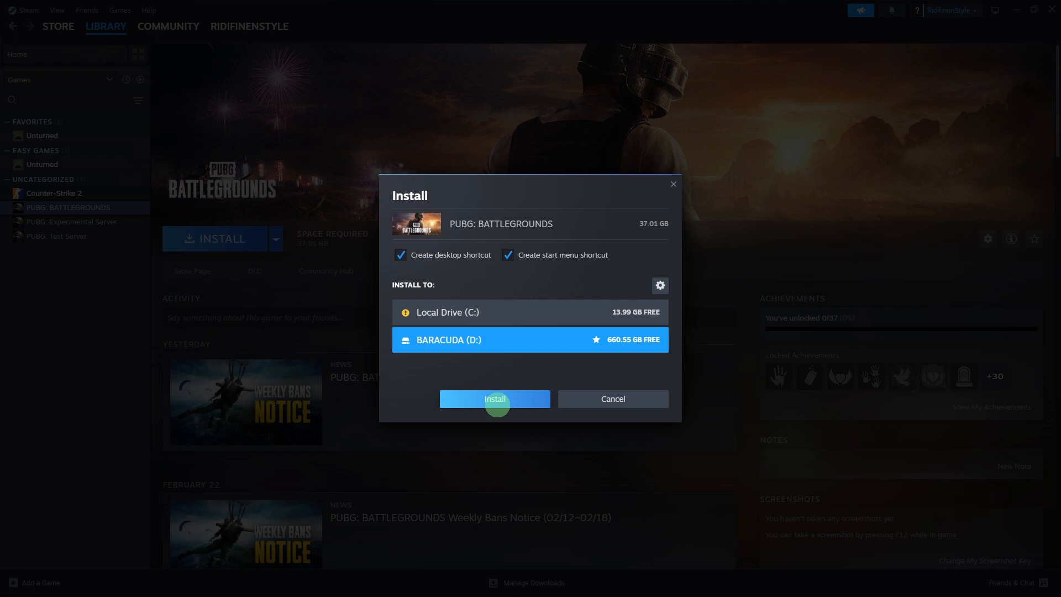
mouse_move(435, 336)
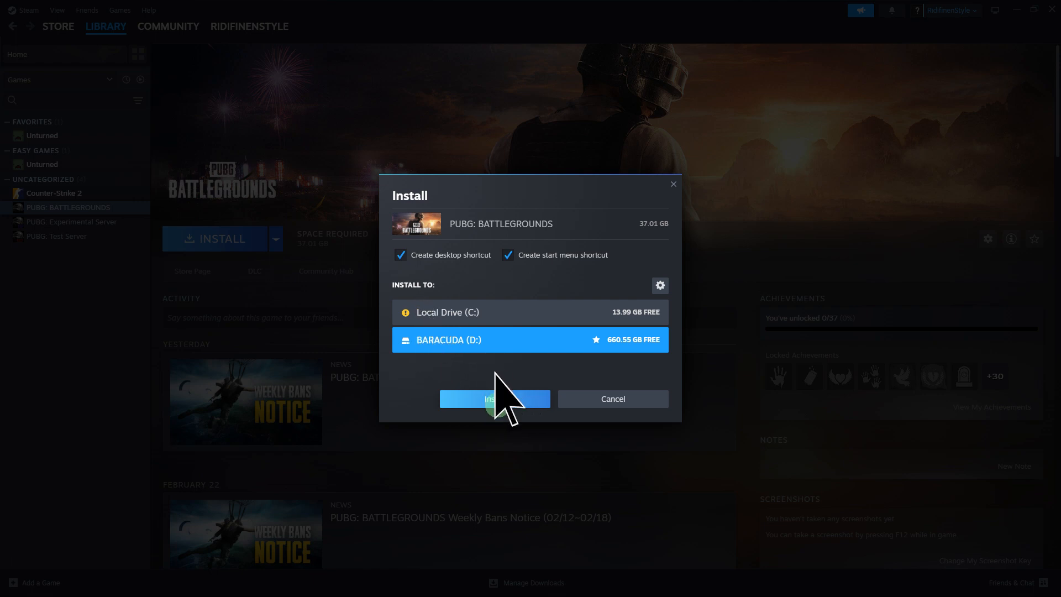
click(496, 399)
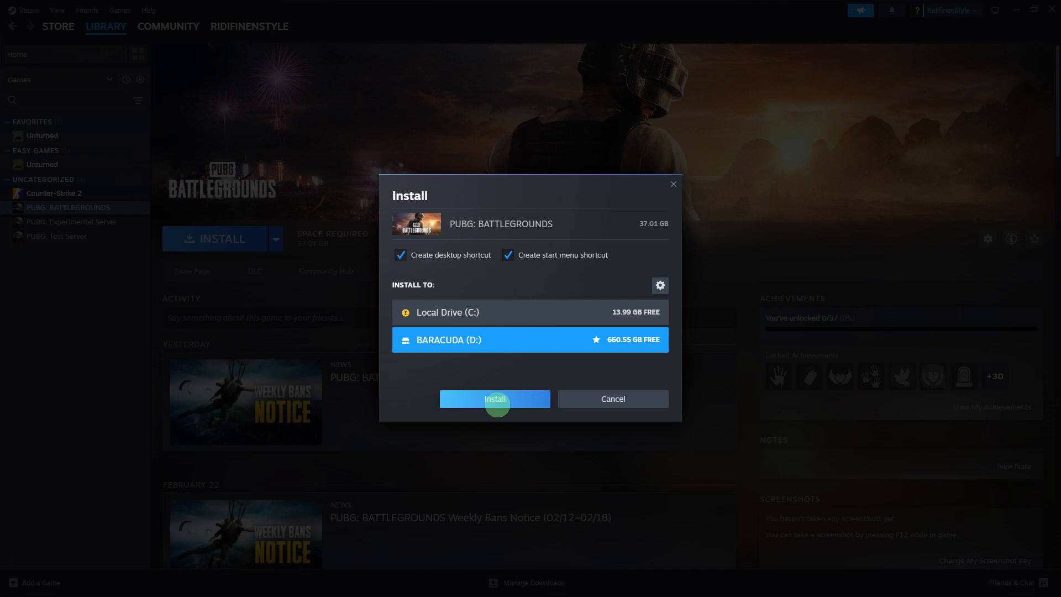